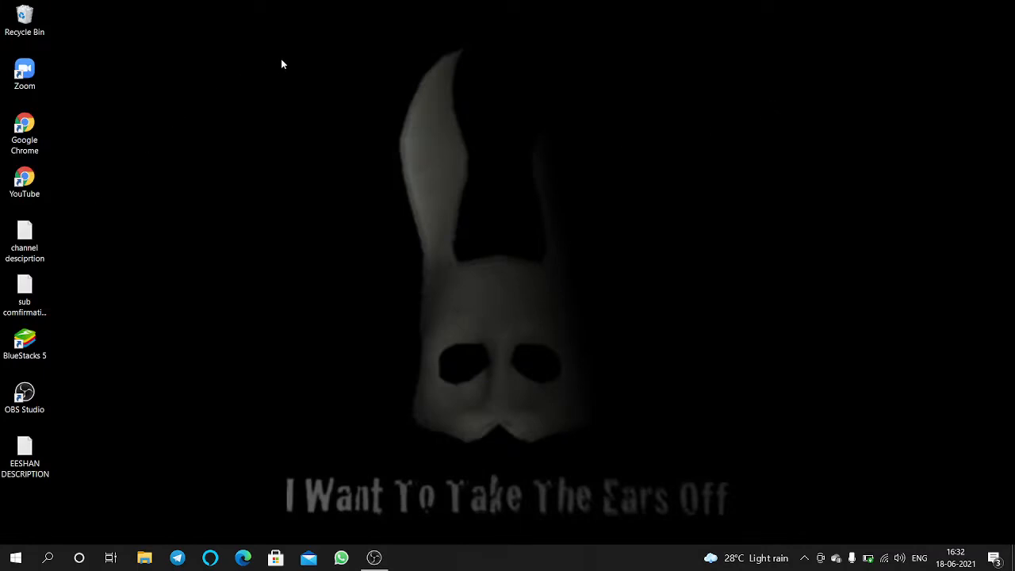
mouse_move(308, 29)
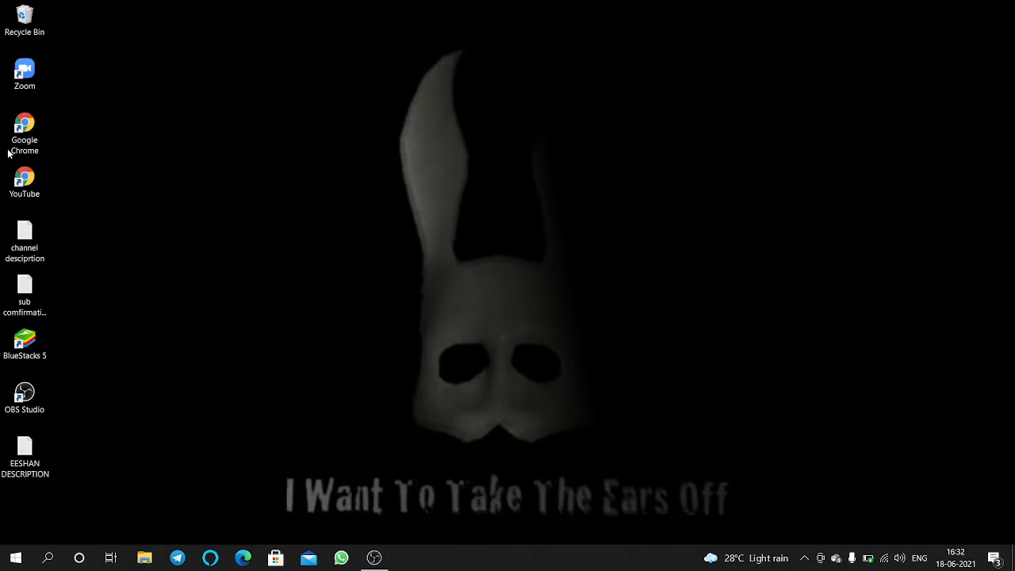
- Launch Google Chrome from the desktop to show the YouTube channel page
left_click(24, 133)
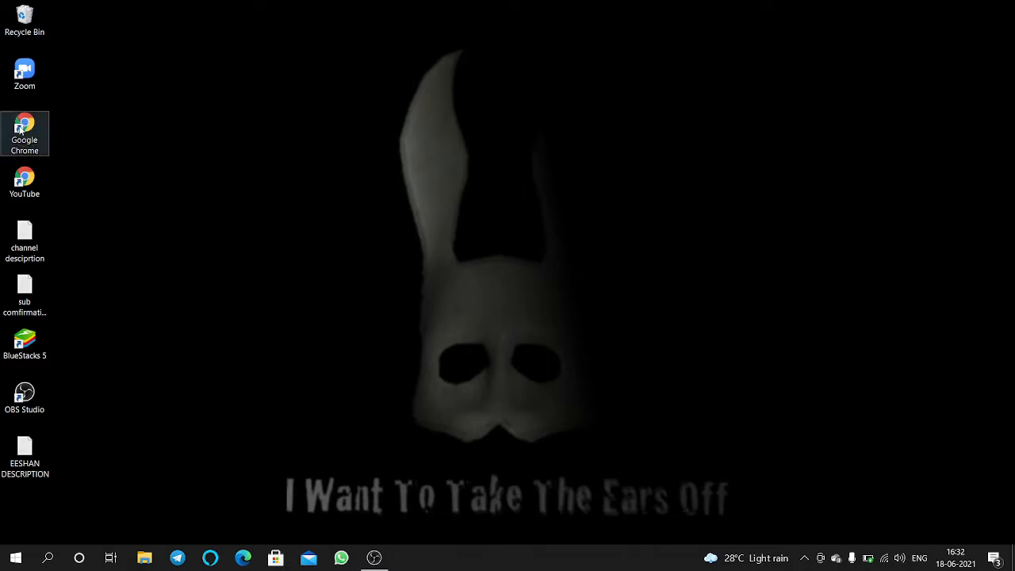
double_click(25, 134)
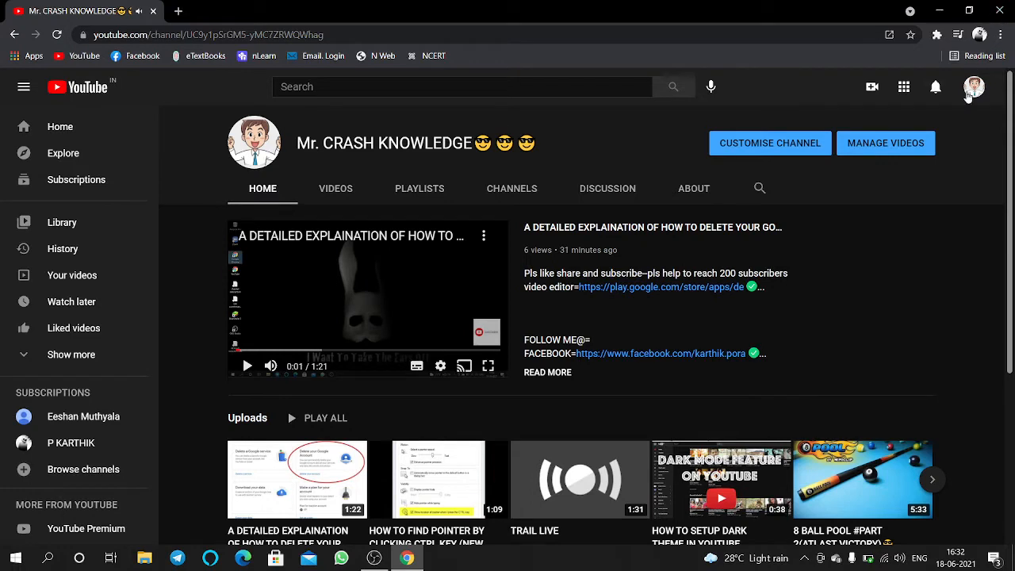
- Go to YouTube Studio from the profile avatar's account menu
left_click(975, 86)
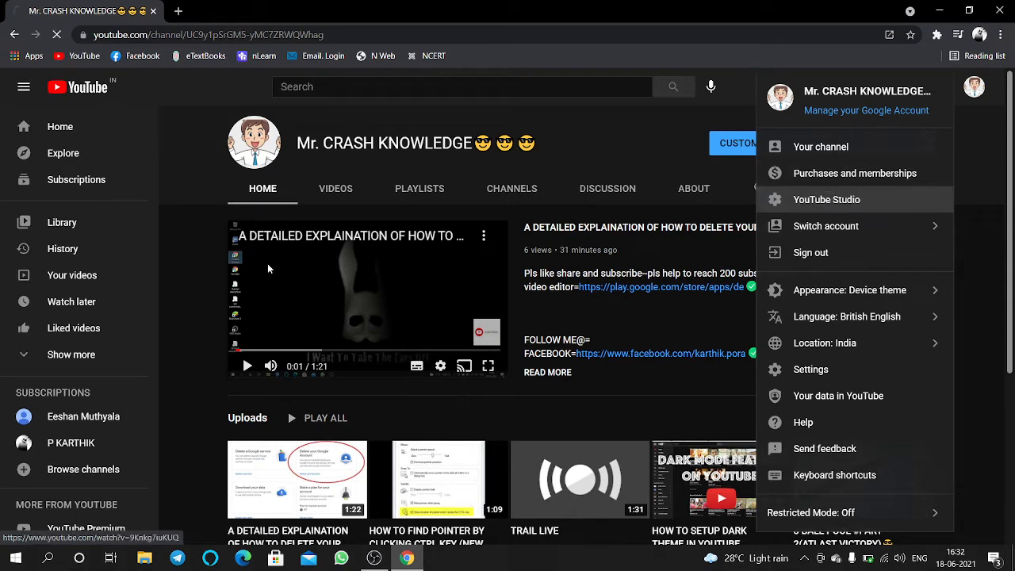
left_click(827, 200)
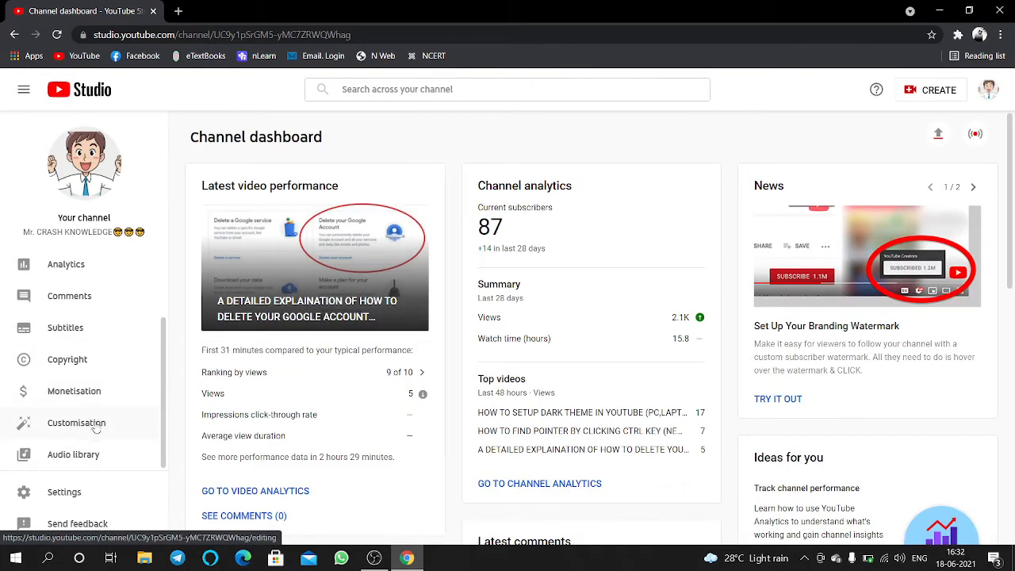
- Start a banner image upload from the Customisation Branding settings
left_click(76, 422)
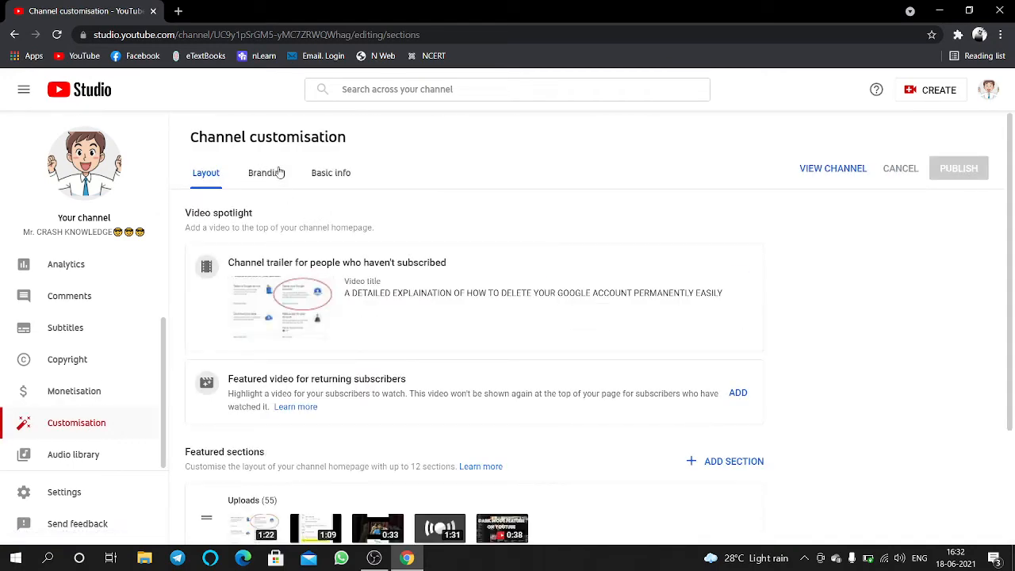
left_click(267, 172)
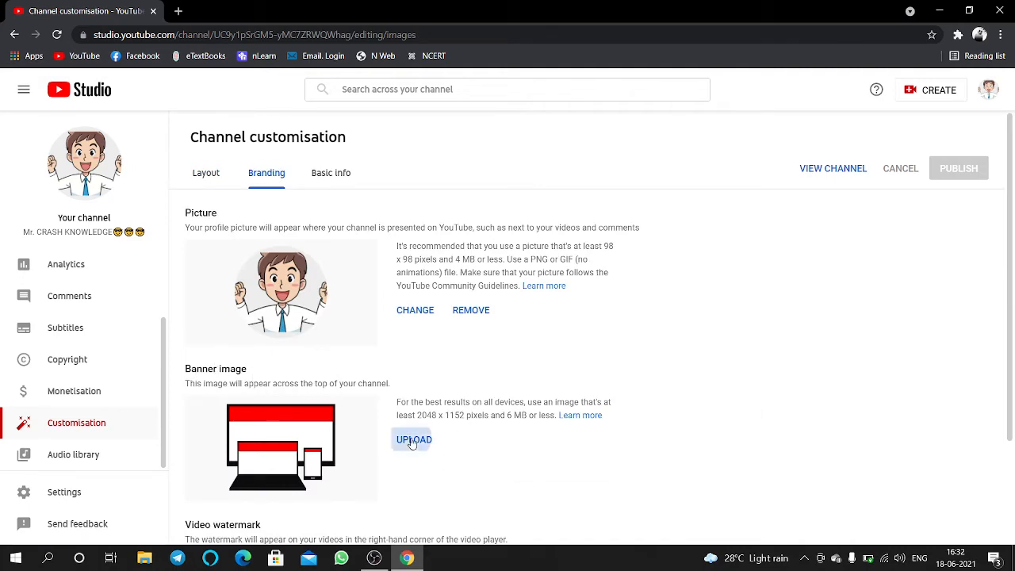
left_click(413, 439)
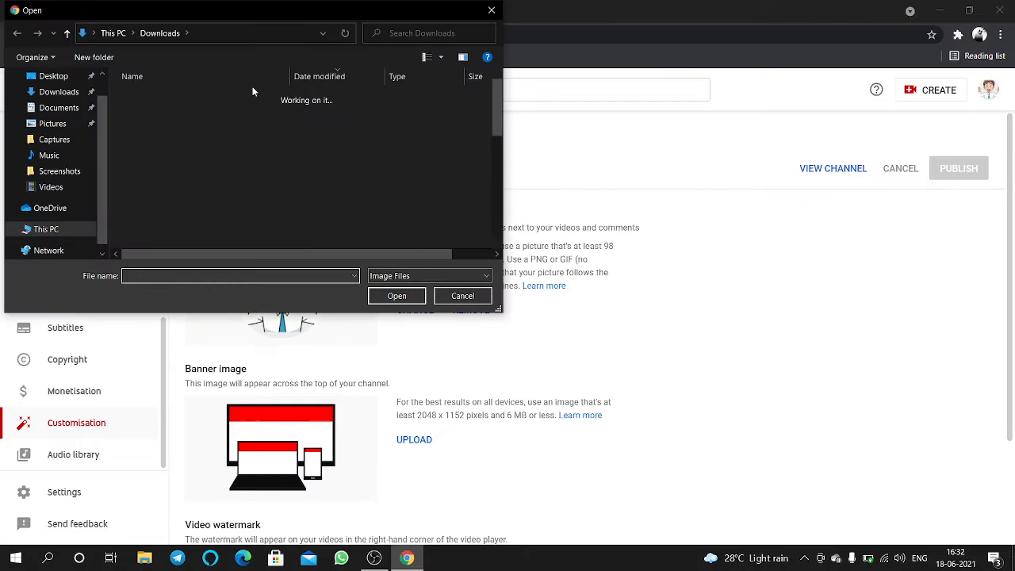
- Choose the newest Subscribe JPG in Downloads as the banner and accept its crop
left_click(203, 111)
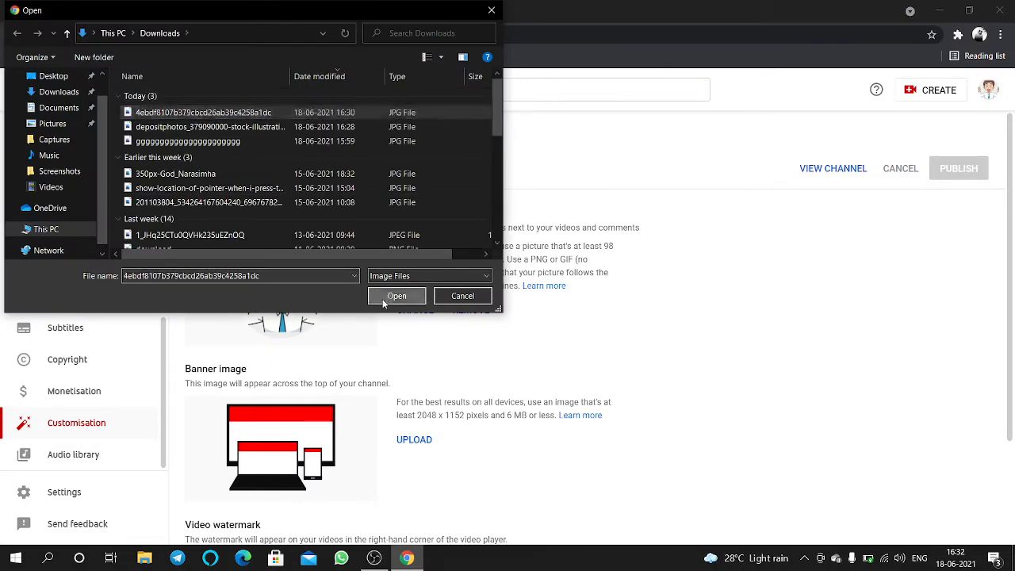
left_click(397, 296)
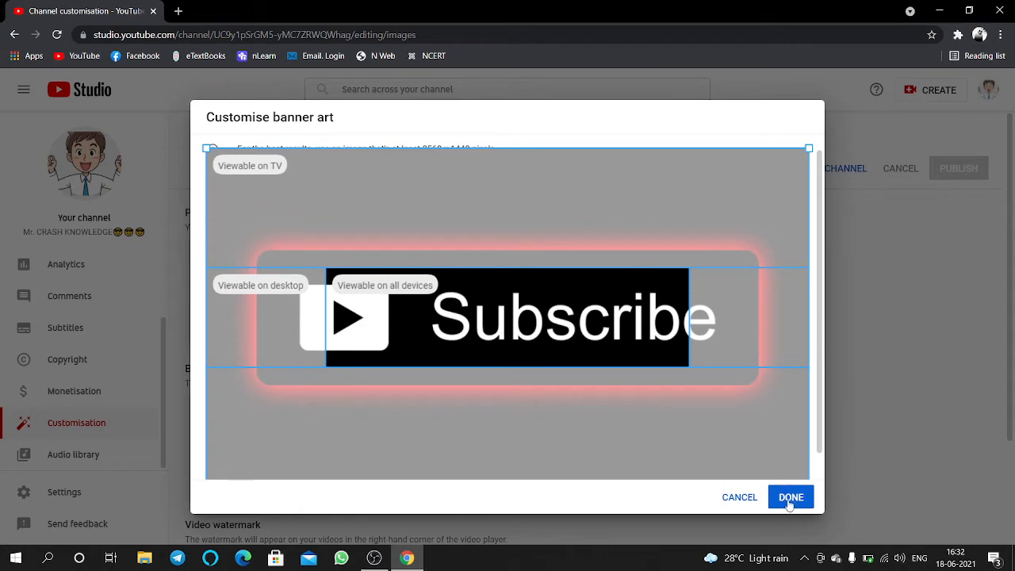
left_click(791, 497)
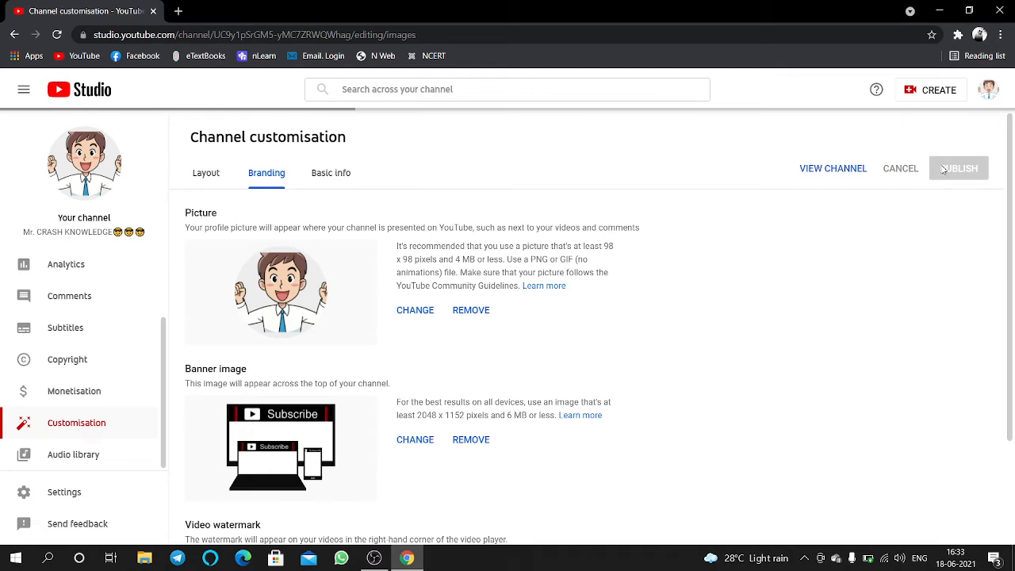
- Publish the banner and view the channel page with the red Subscribe header
left_click(959, 168)
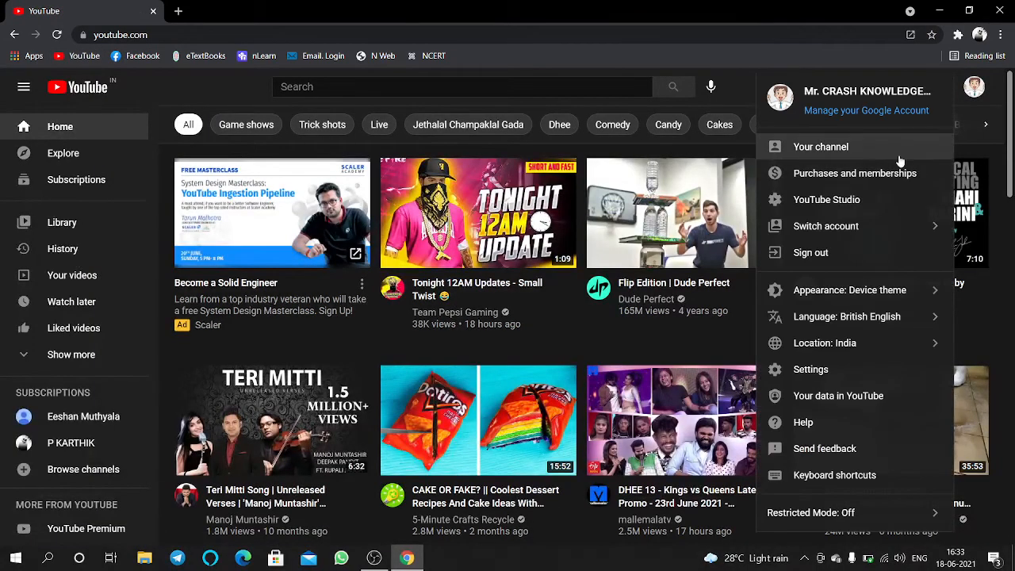
left_click(822, 146)
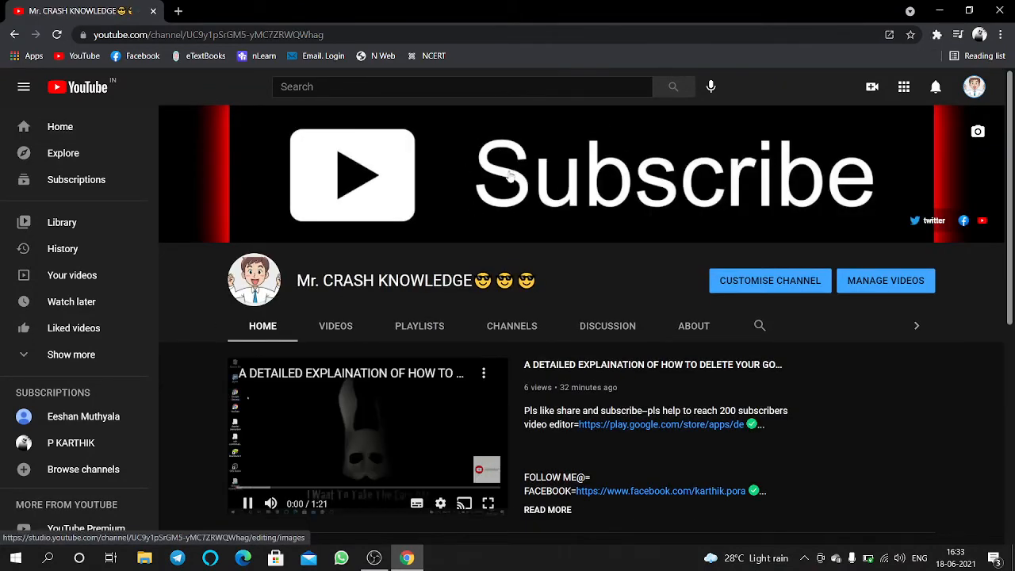